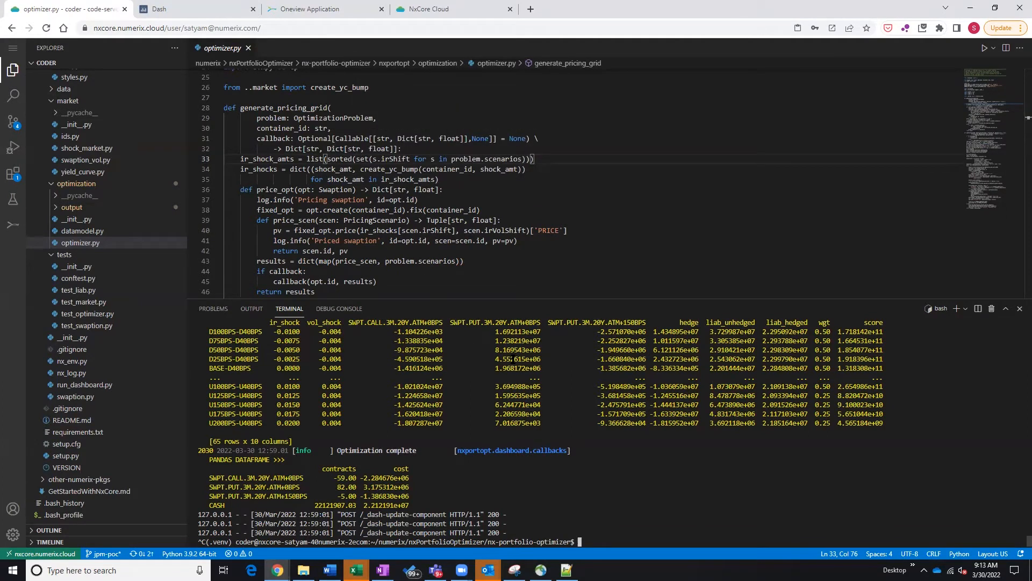
# Switch to the running Dash optimizer dashboard showing the BASE liability profile.
pyautogui.click(158, 8)
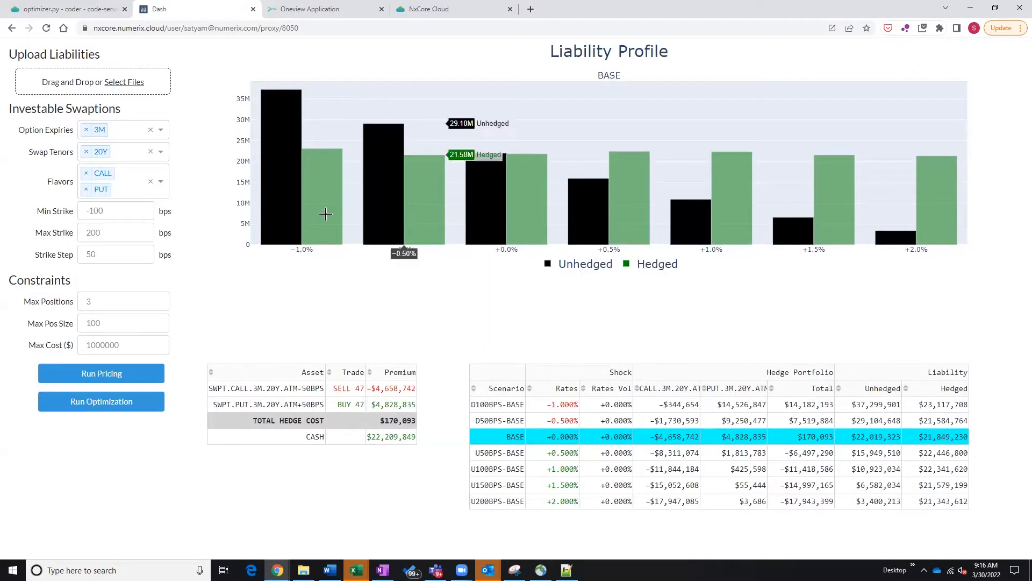
pyautogui.moveTo(481, 191)
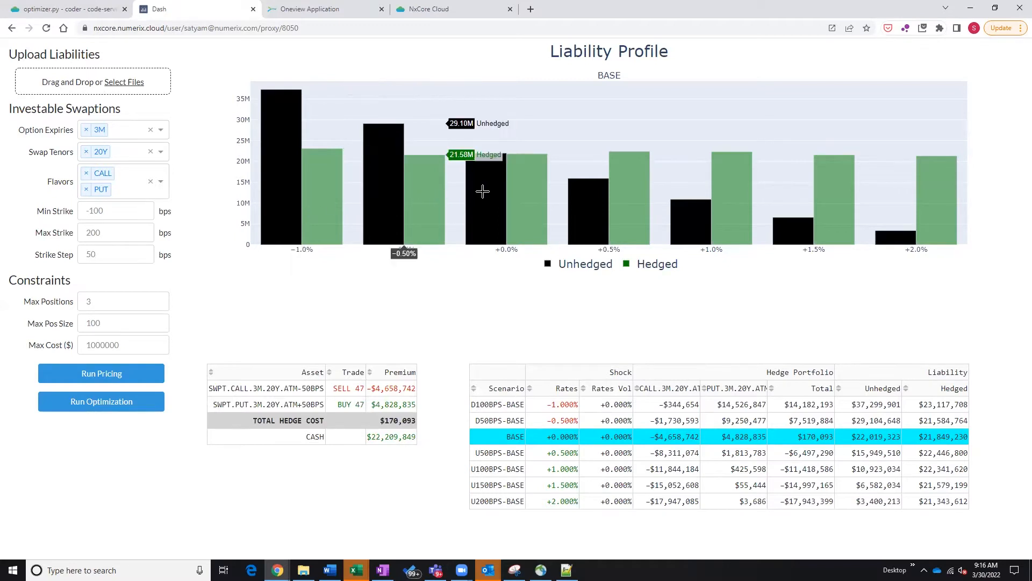
pyautogui.moveTo(530, 188)
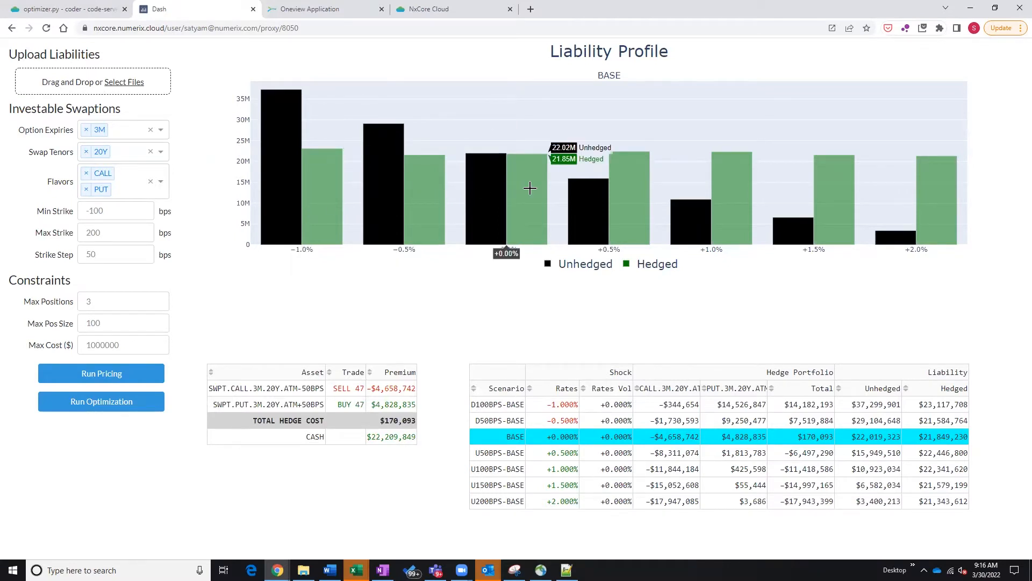
pyautogui.moveTo(351, 174)
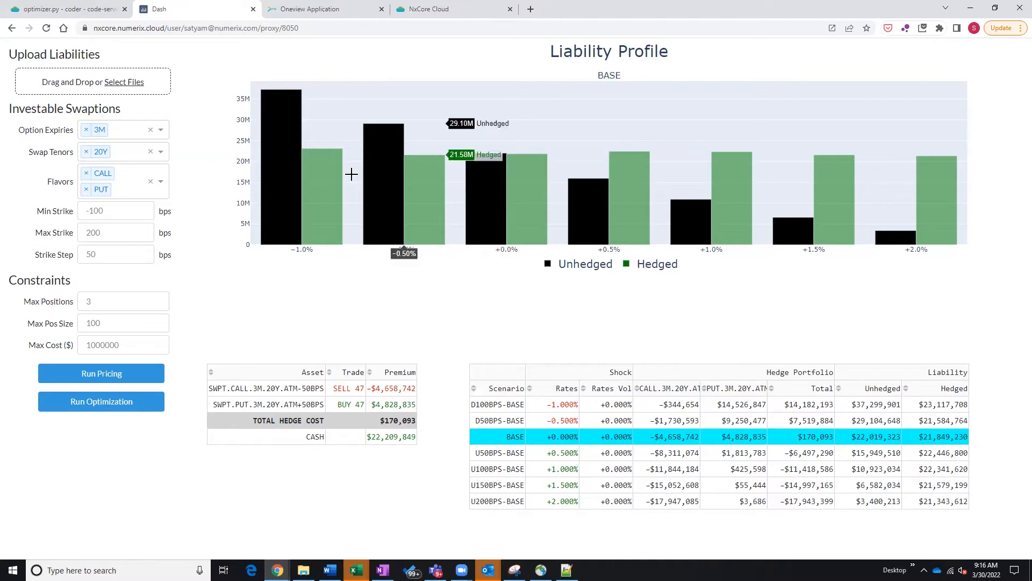
pyautogui.moveTo(617, 288)
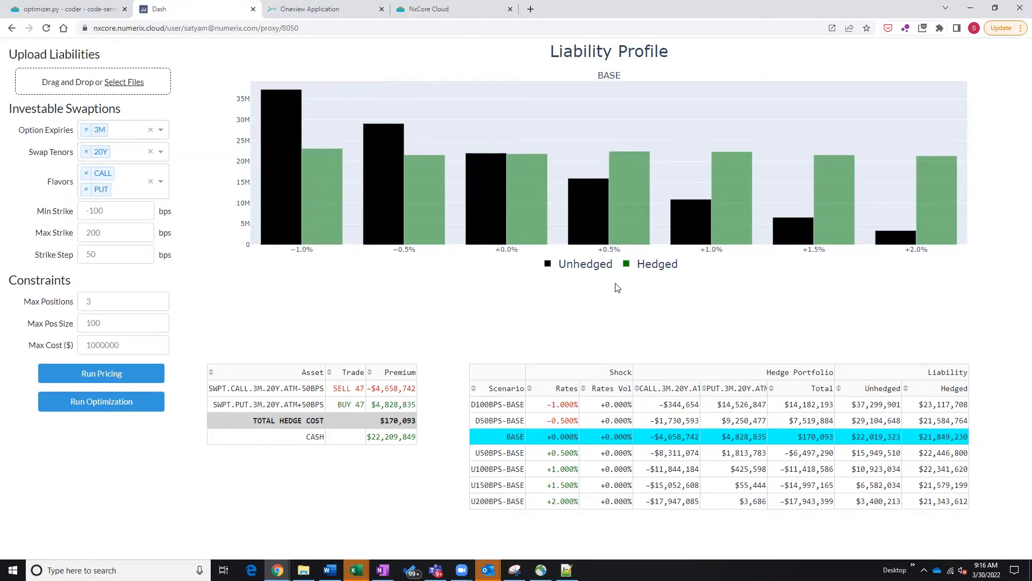
pyautogui.moveTo(542, 231)
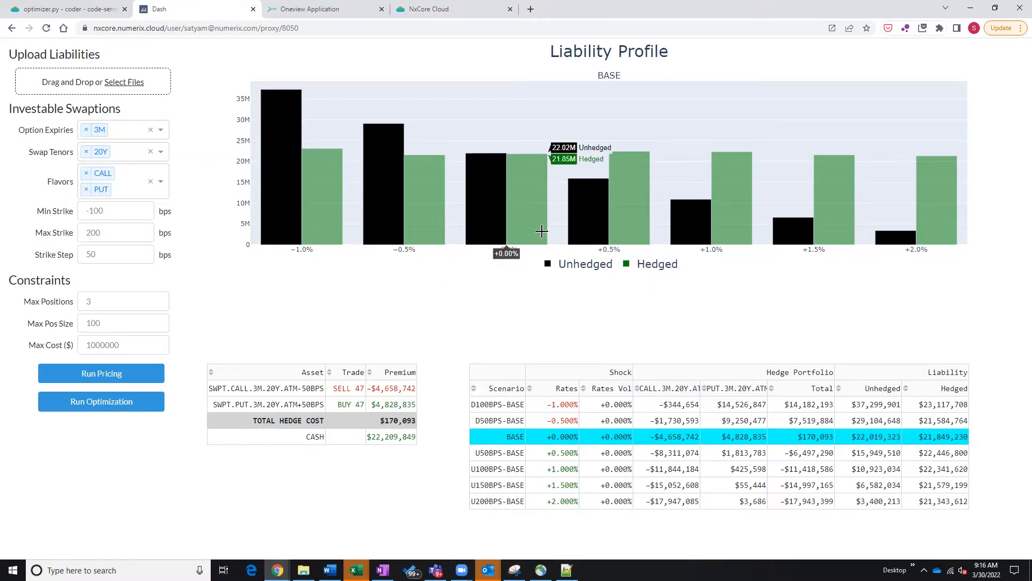
pyautogui.moveTo(394, 195)
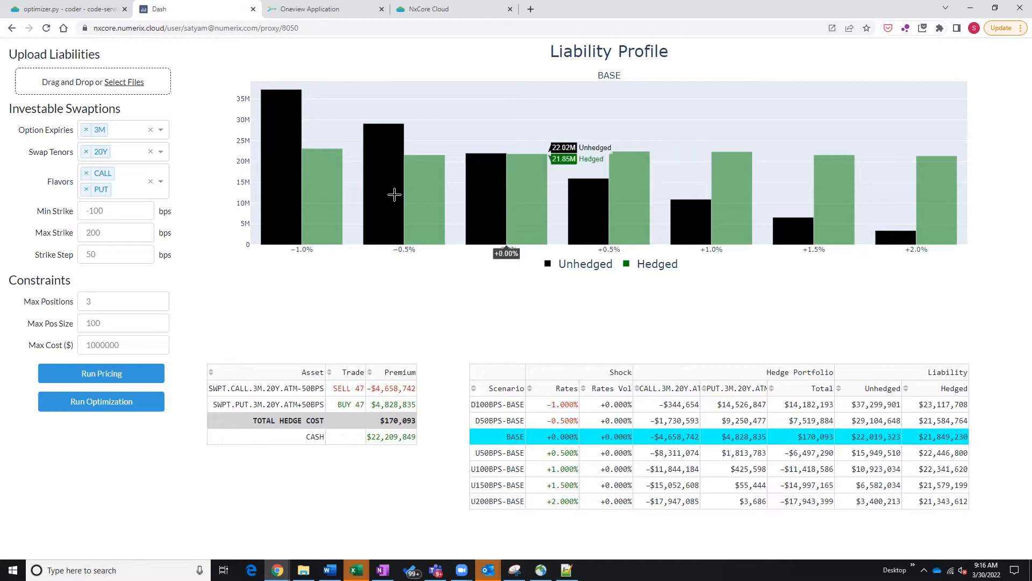
# Run run-nx-hedge-optimizer in the code-server terminal to relaunch the app.
pyautogui.click(38, 9)
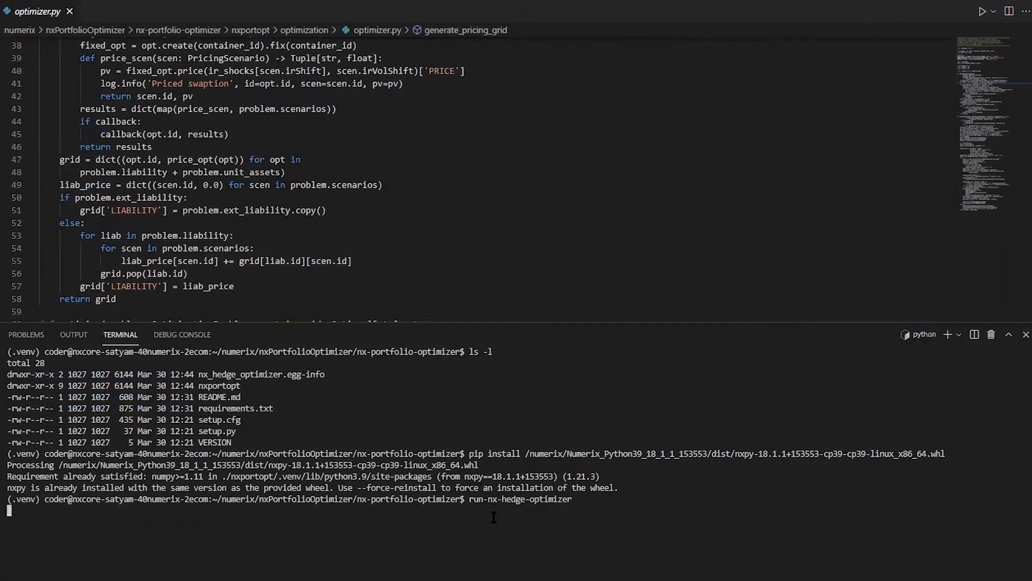
pyautogui.press('Return')
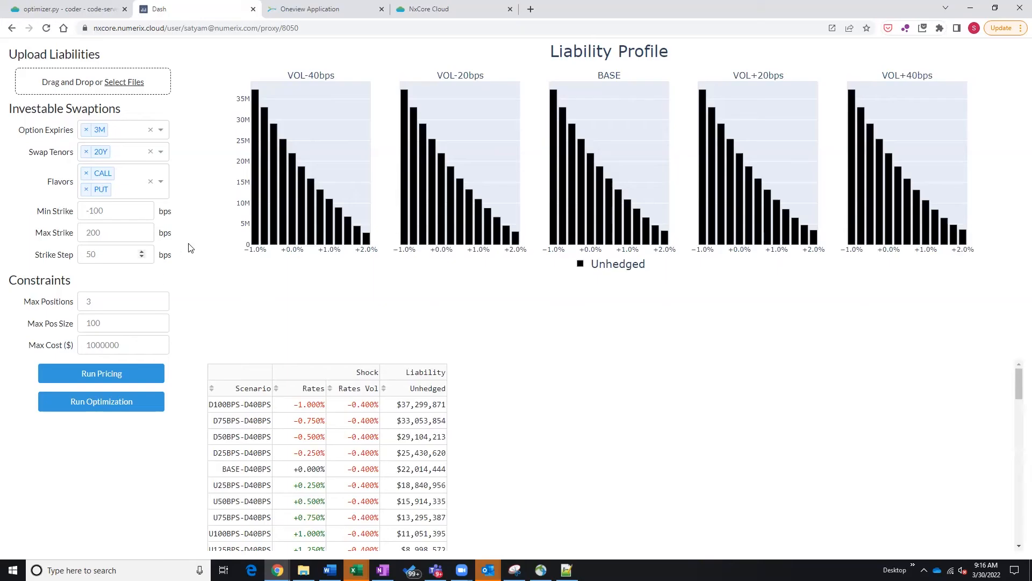
pyautogui.moveTo(101, 373)
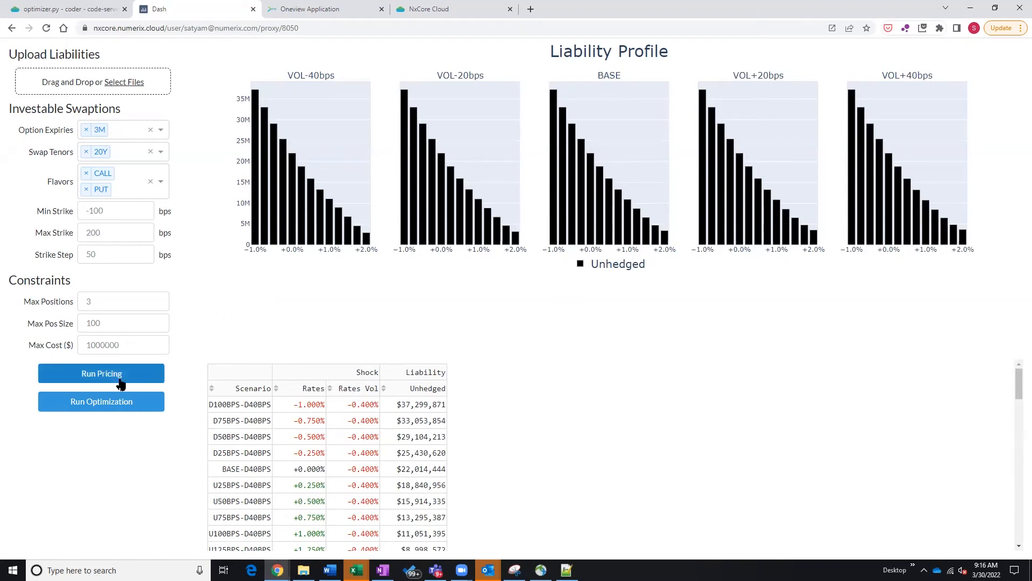
# Run Pricing on the investable swaptions across all five volatility scenarios.
pyautogui.click(101, 373)
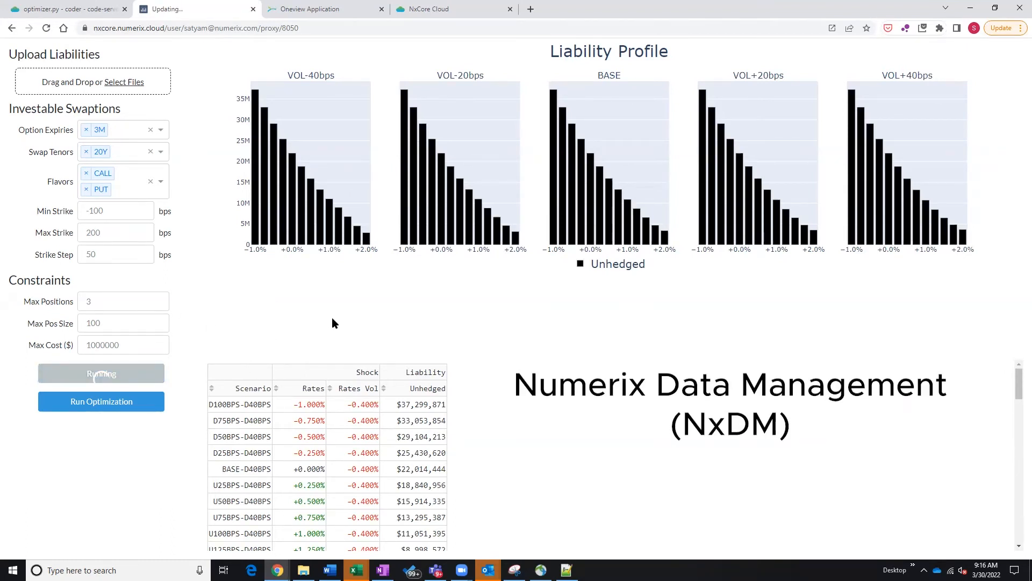
pyautogui.click(101, 373)
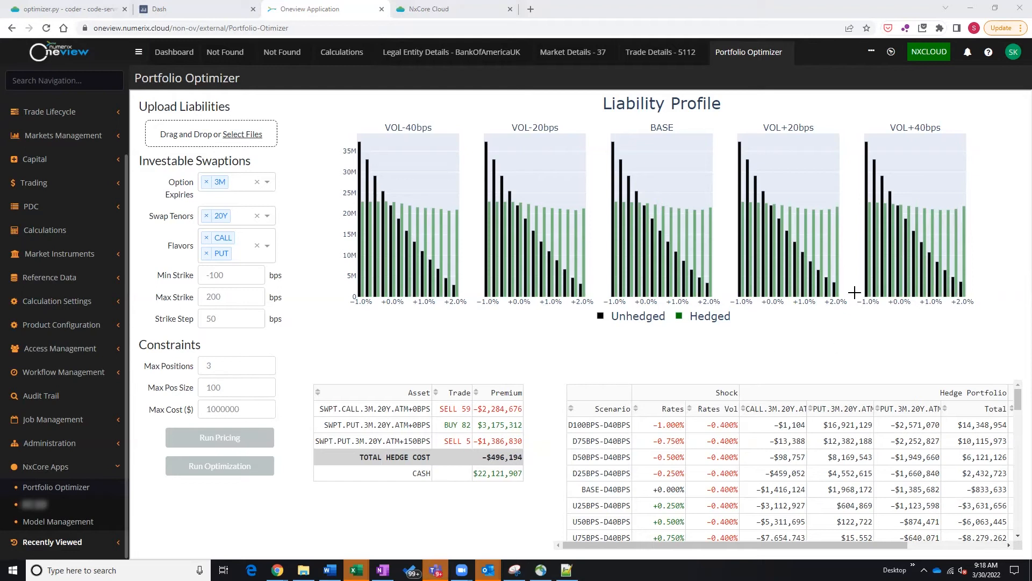
pyautogui.moveTo(385, 201)
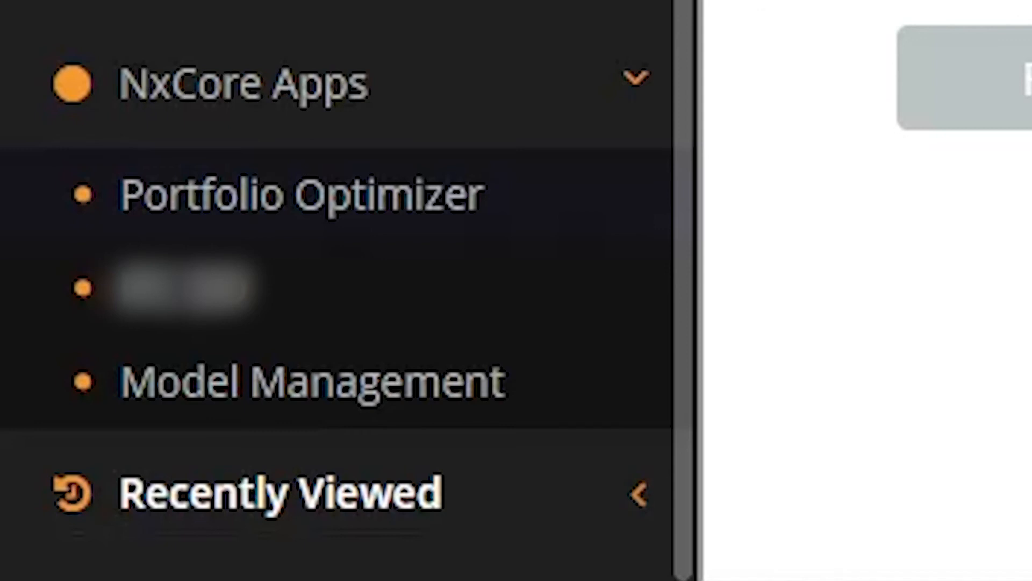
# Scroll the Oneview page up to show the Portfolio Optimizer's hedged versus unhedged results.
pyautogui.scroll(3)
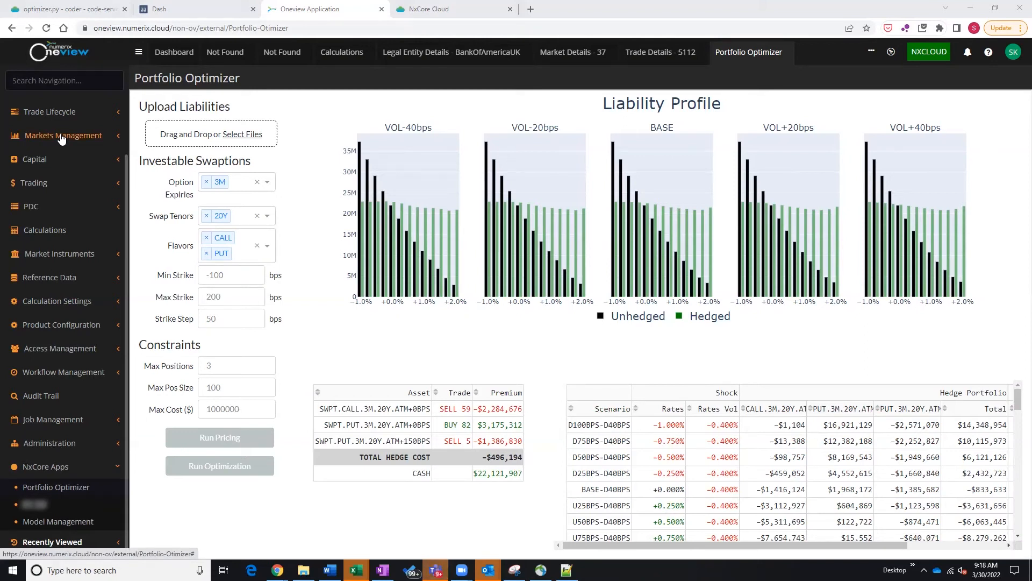
pyautogui.moveTo(59, 123)
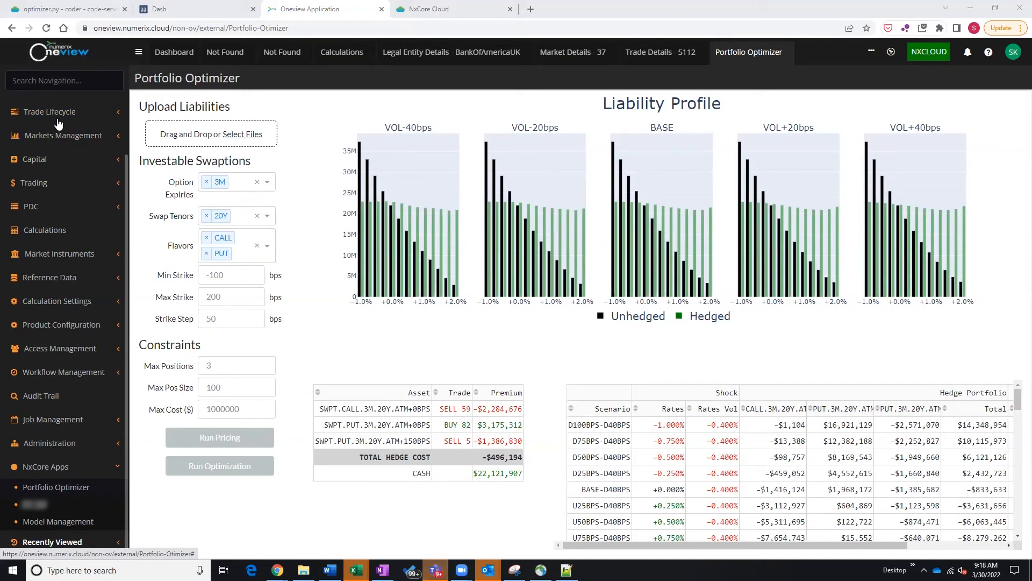